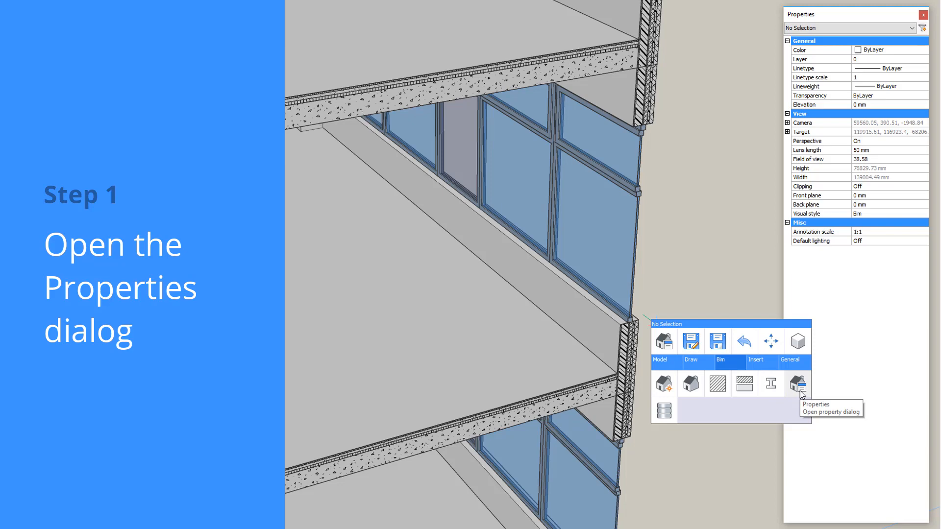
Step: Switch the BIM Properties namespace from IFC2x3 to User
left_click(797, 384)
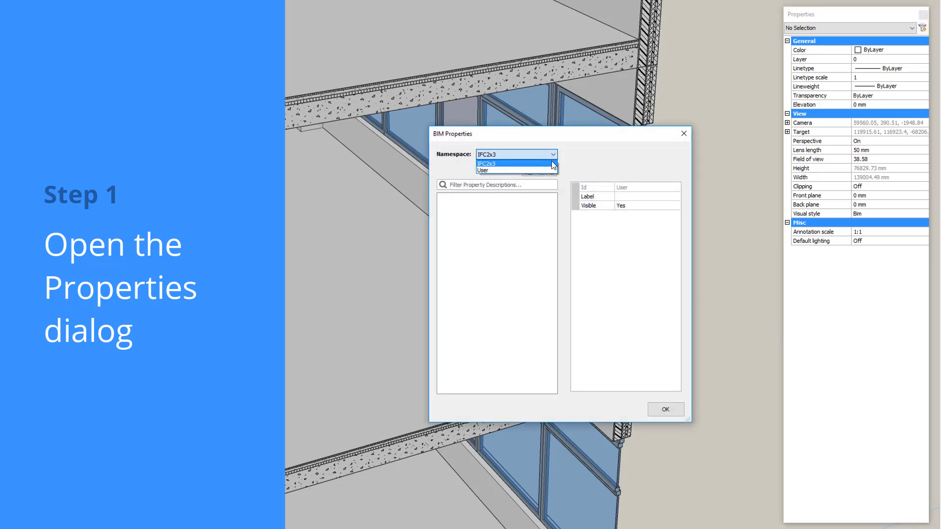
left_click(486, 164)
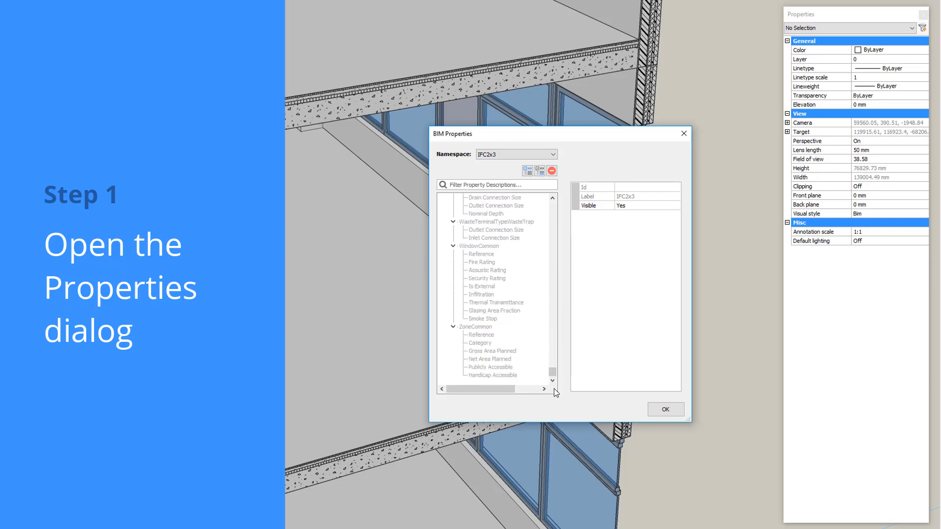
left_click(514, 154)
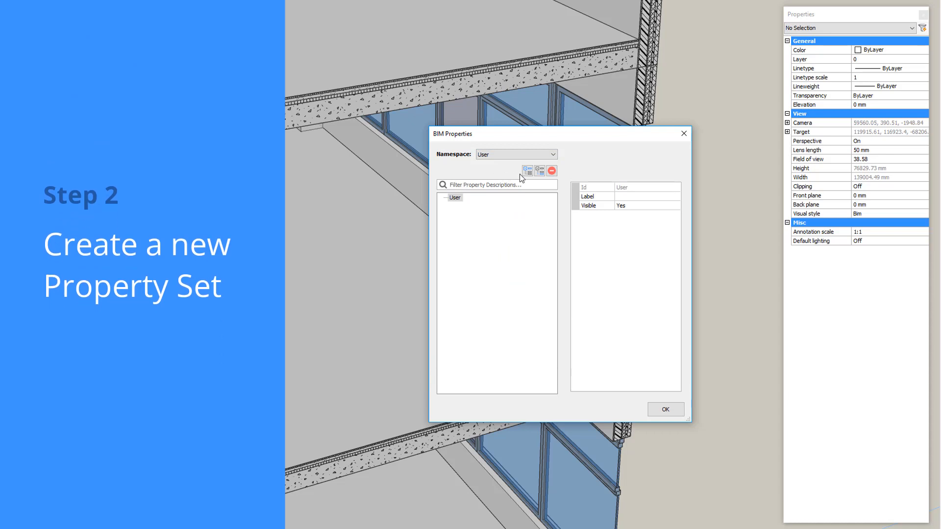
Step: Add a property set with Id Contracting and assign it to element categories
left_click(527, 171)
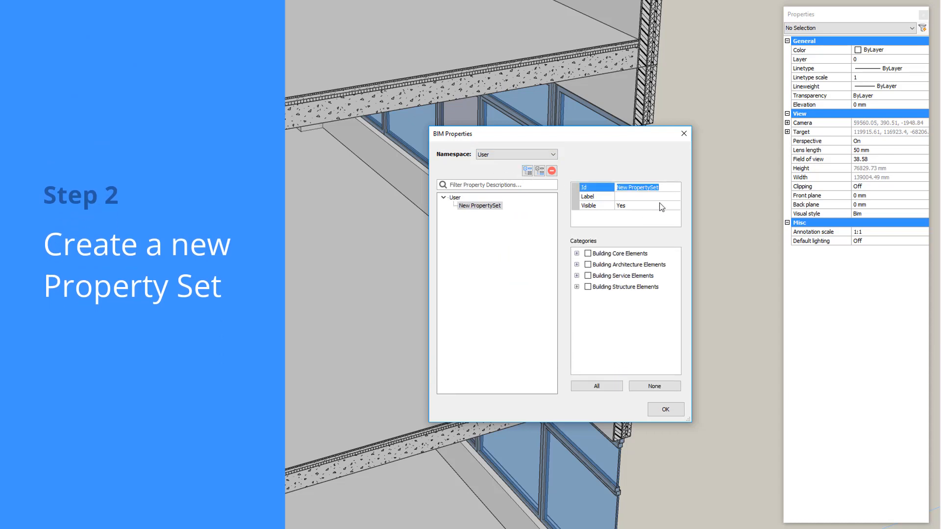
type("Contracting")
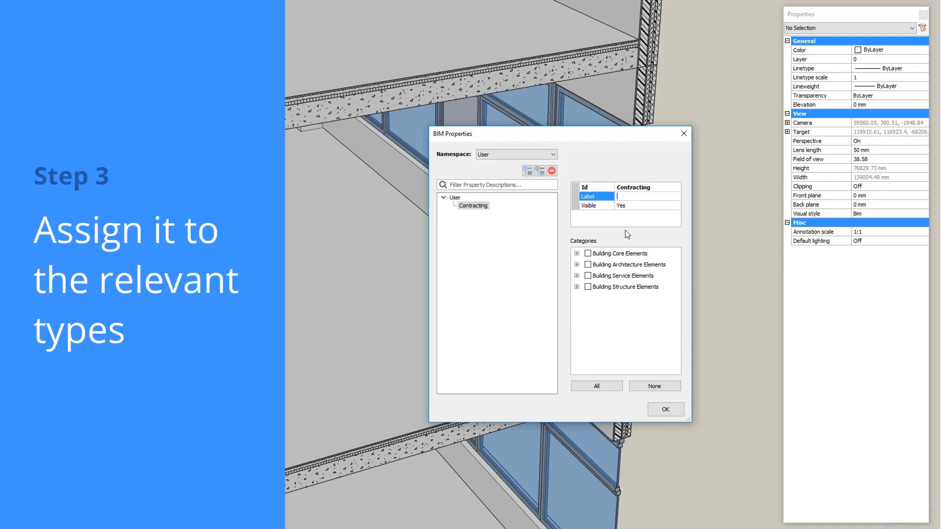
left_click(588, 253)
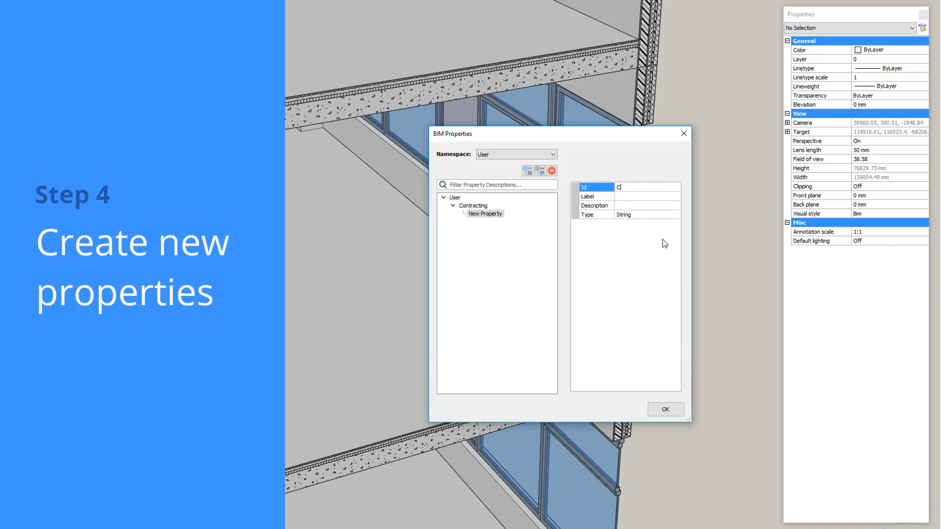
Step: Add properties Contractor and Construction Phase to the Contracting set
type("Contractor")
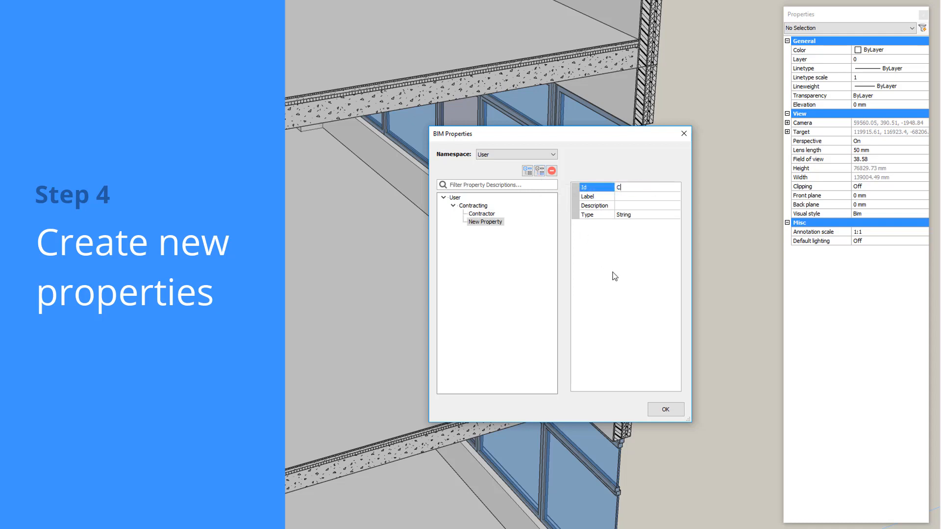
type("Construction Phase")
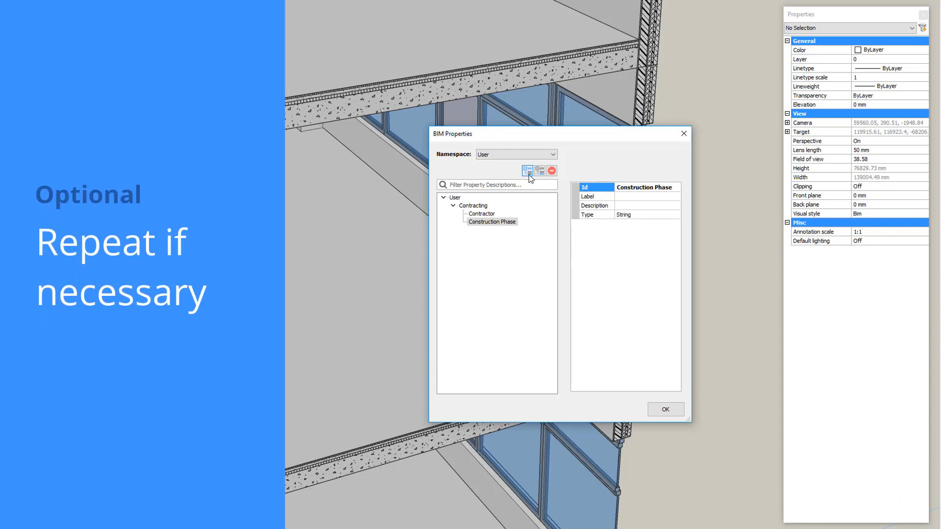
Step: Add a Structural Specifications set with Max load (ULS), Max load (SLS), Max deflection, and confirm
left_click(527, 170)
type("Structural Specifications")
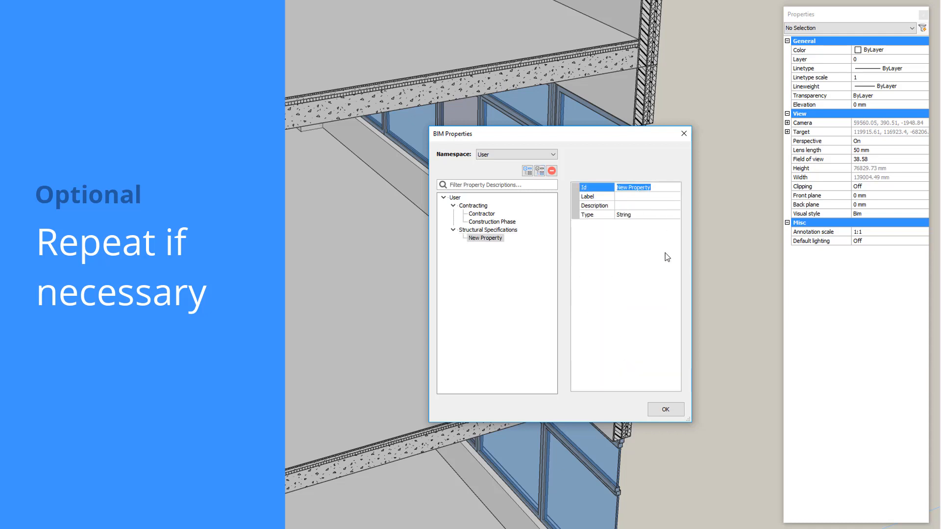
type("Max load (ULS")
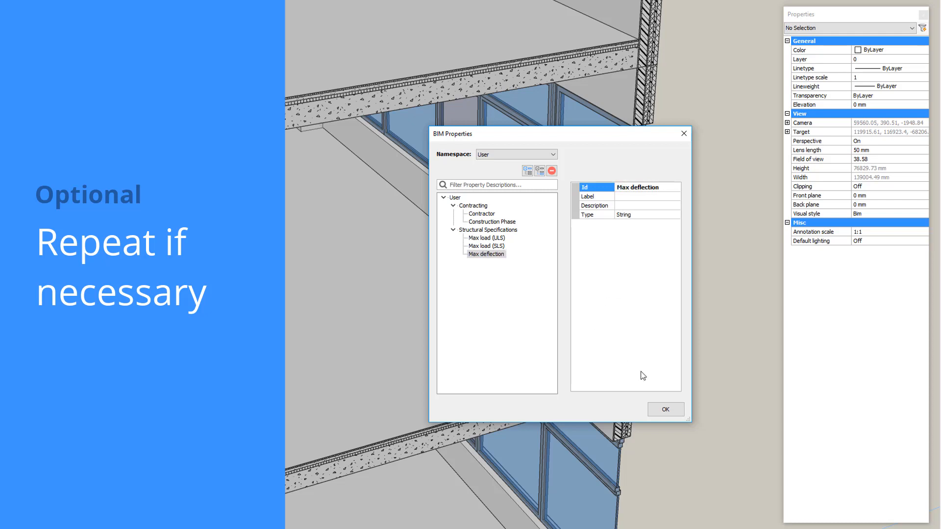
left_click(665, 409)
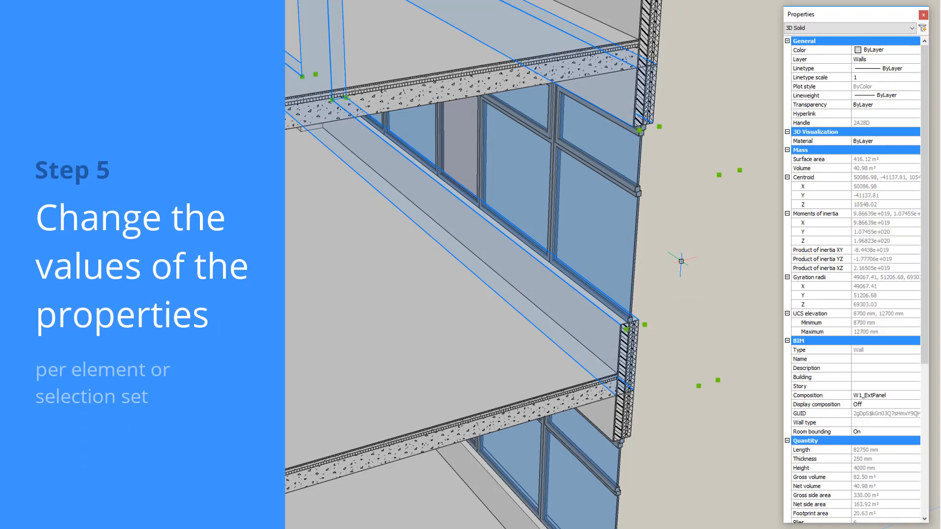
Step: Fill the wall's Contractor with Subcontractor A and Construction Phase with Structural works
scroll("down", 3)
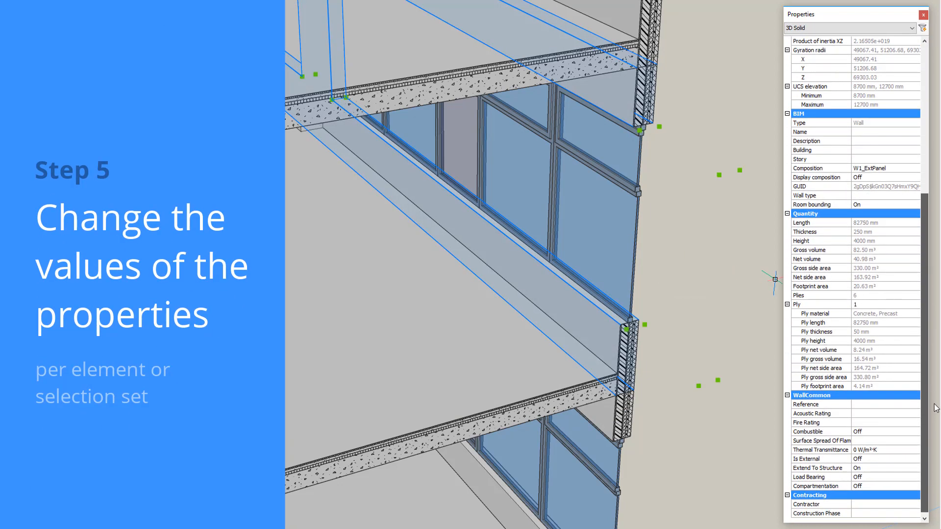
left_click(883, 504)
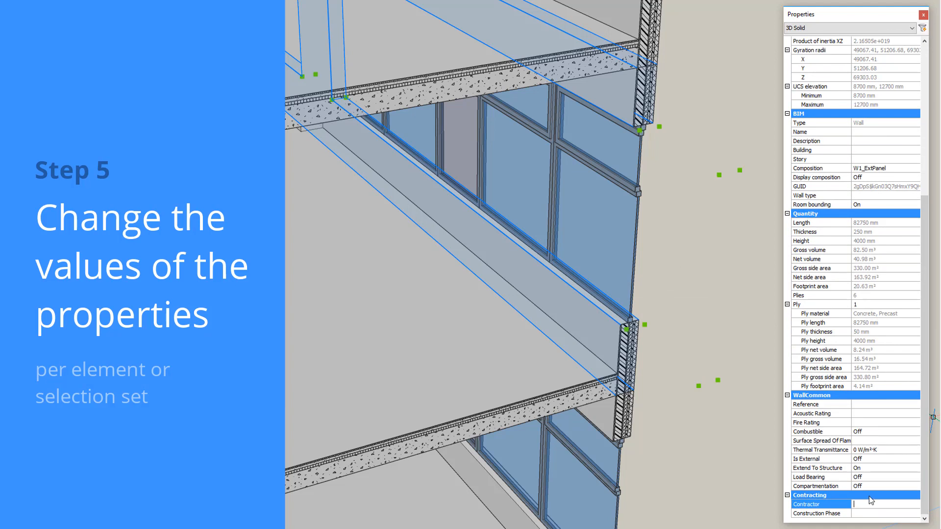
type("Subcontractor A")
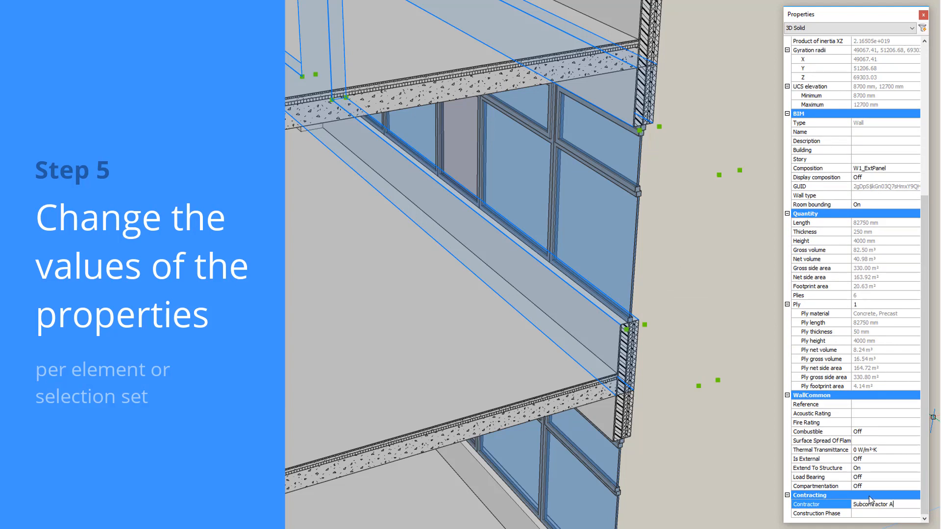
type("S")
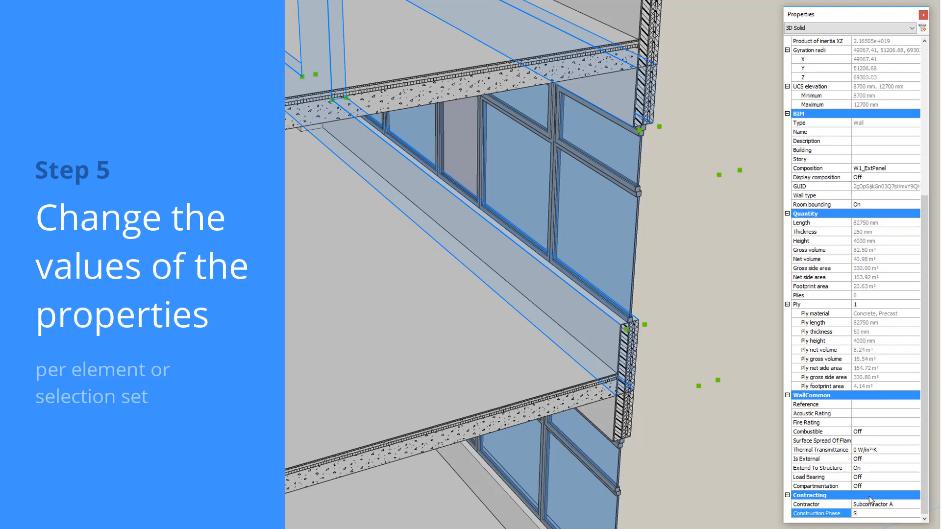
type("Structural works")
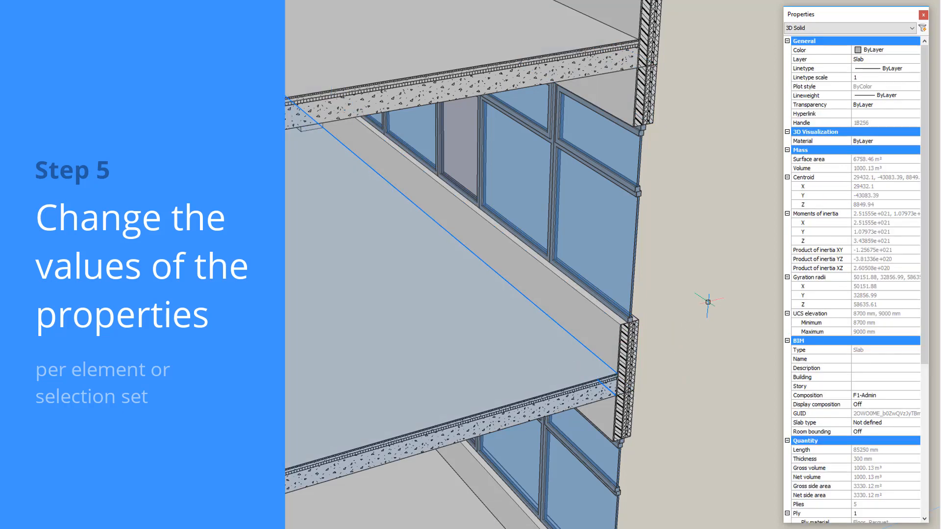
scroll("down", 3)
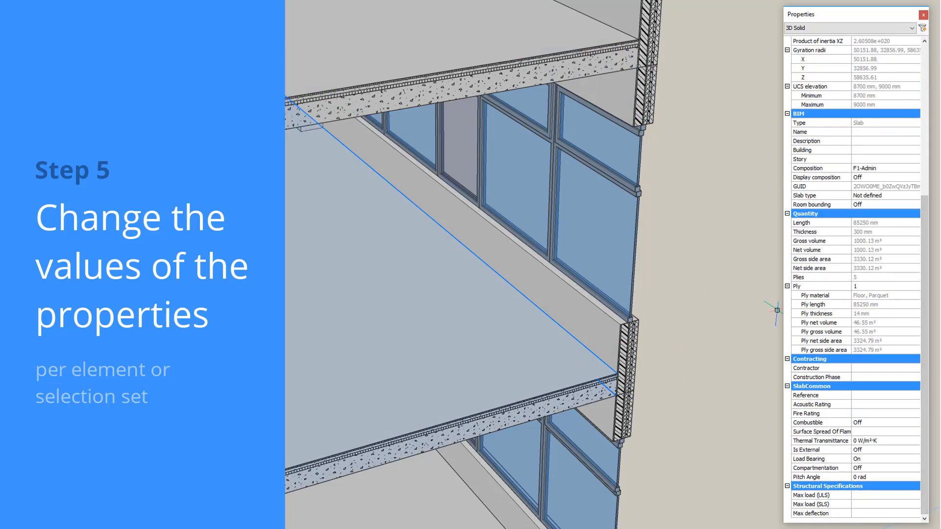